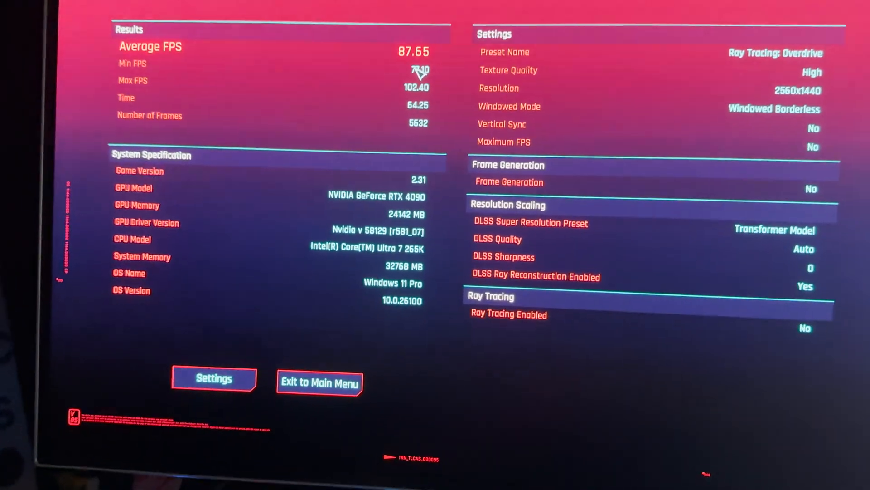
Exit the finished benchmark (87.65 average FPS) and confirm returning to the title screen
{"action": "left_click", "coordinate": [319, 382]}
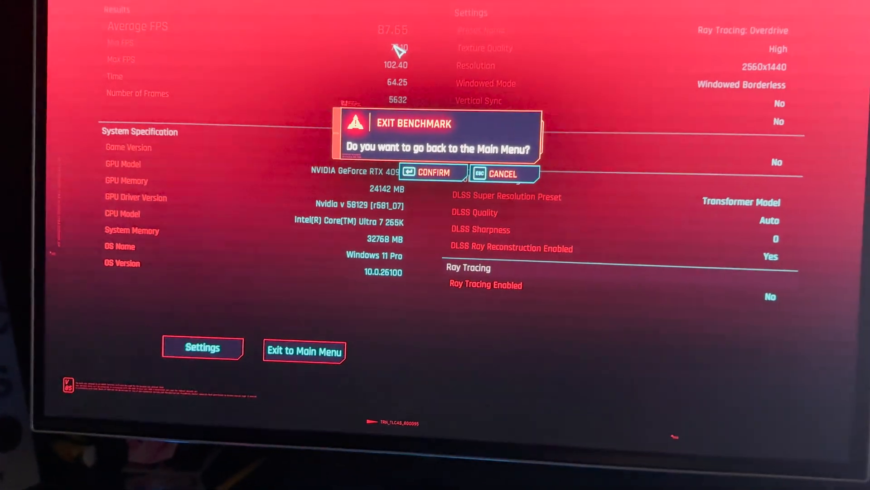
{"action": "left_click", "coordinate": [432, 173]}
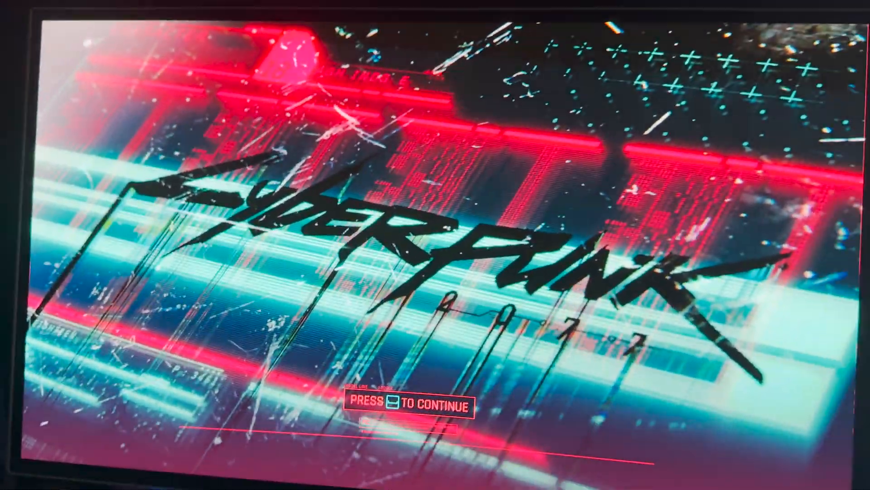
{"action": "key", "text": "enter"}
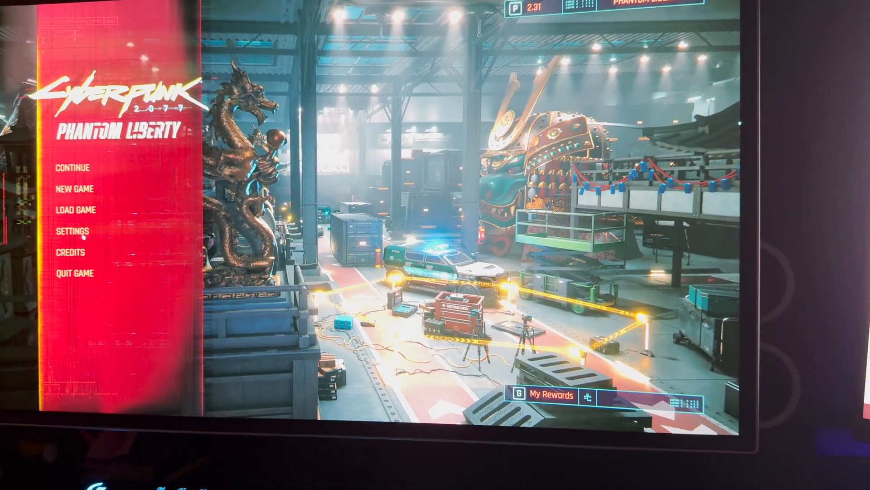
Switch Quick Preset from Ray Tracing: Overdrive to Ray Tracing: Low, then launch the benchmark
{"action": "left_click", "coordinate": [72, 231]}
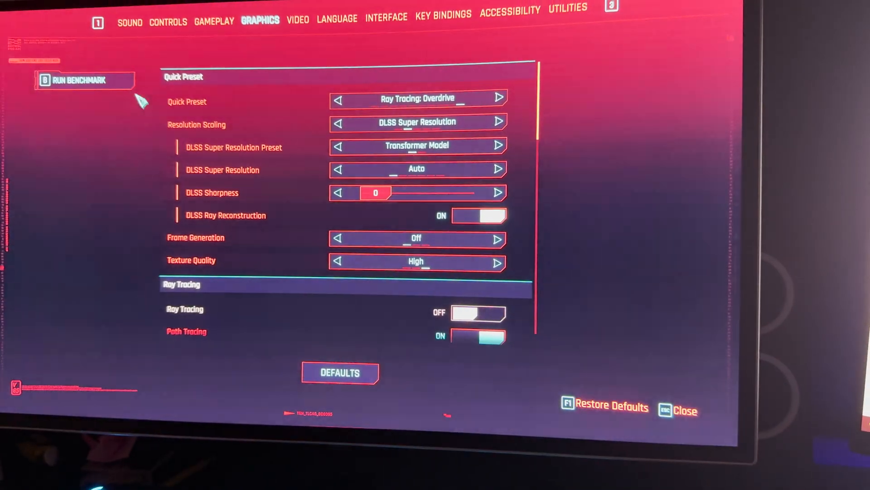
{"action": "left_click", "coordinate": [338, 98]}
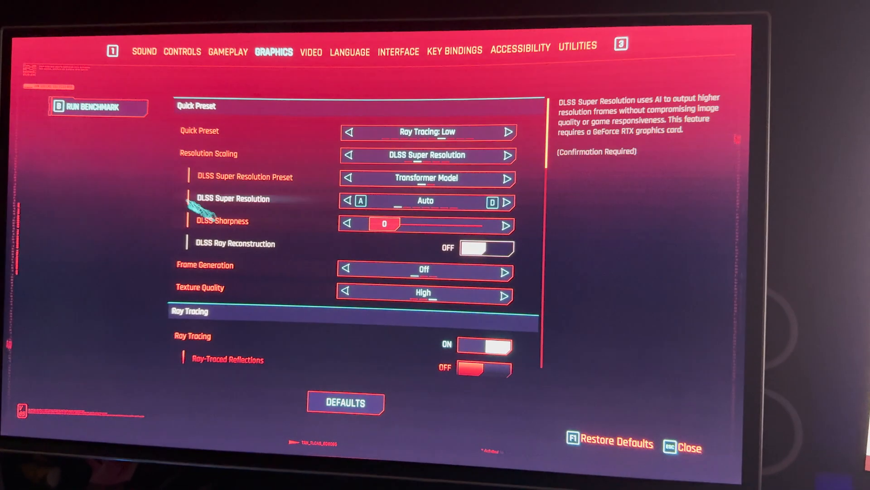
{"action": "left_click", "coordinate": [99, 107]}
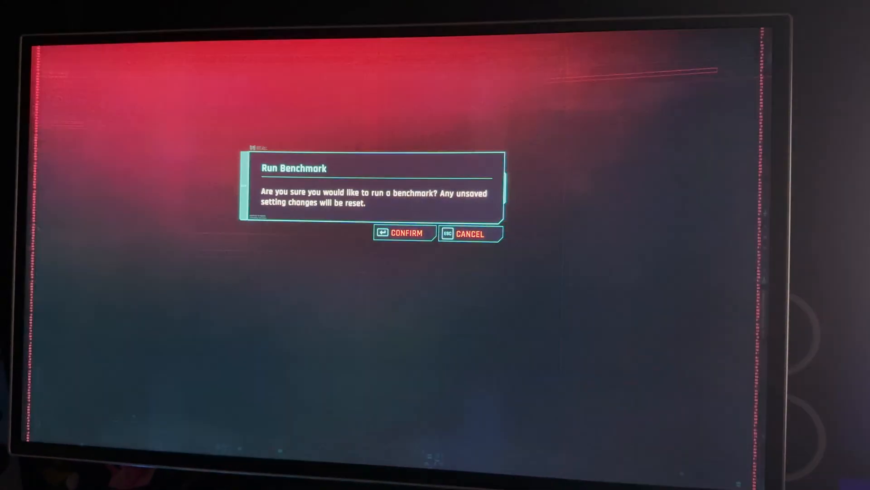
{"action": "left_click", "coordinate": [405, 233]}
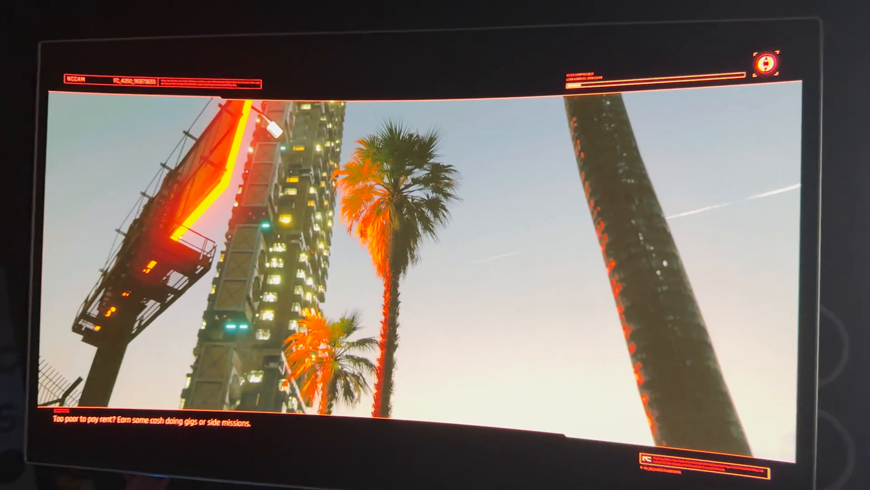